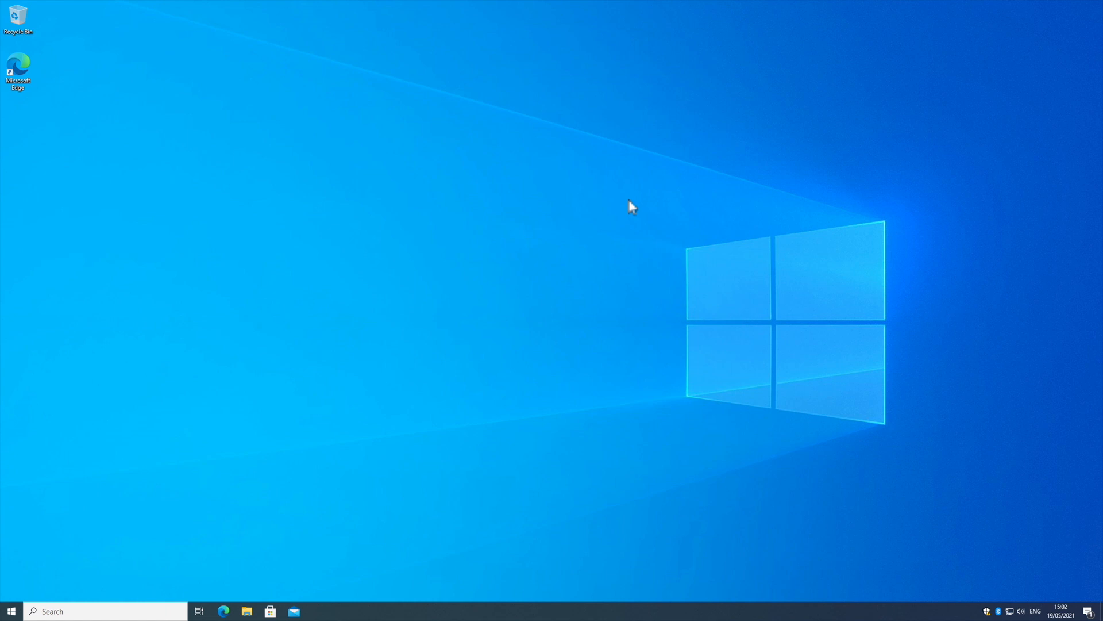
Launch Command Prompt by searching for cmd from the taskbar.
{"action": "type", "text": "cmd"}
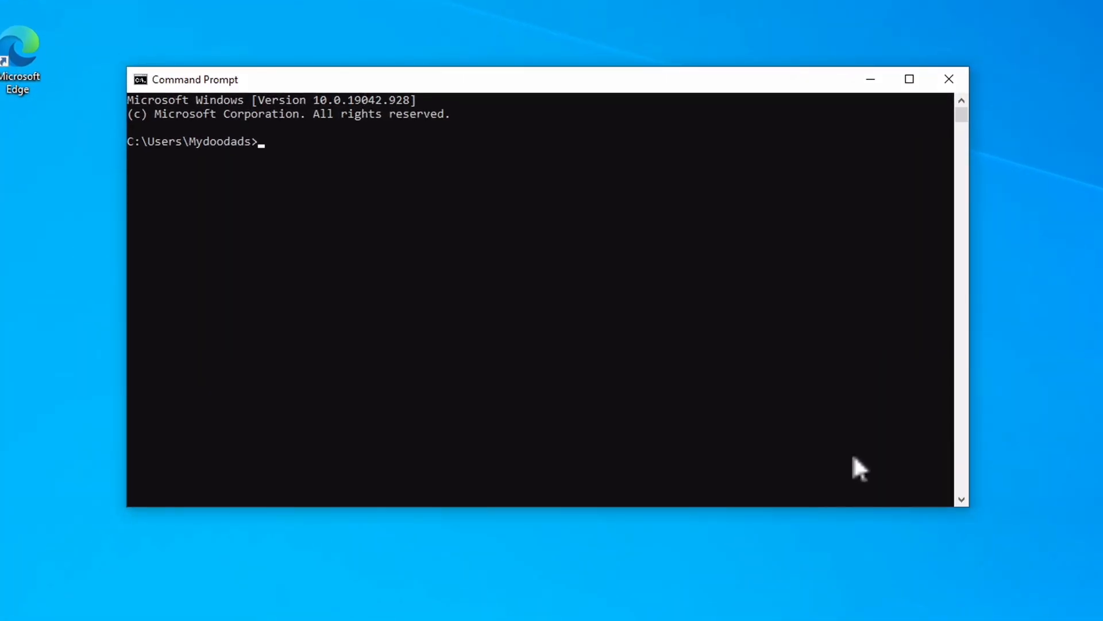
Run 'nslookup myip.opendns.com resolver1.opendns.com' to query OpenDNS for the public IP.
{"action": "type", "text": "ns"}
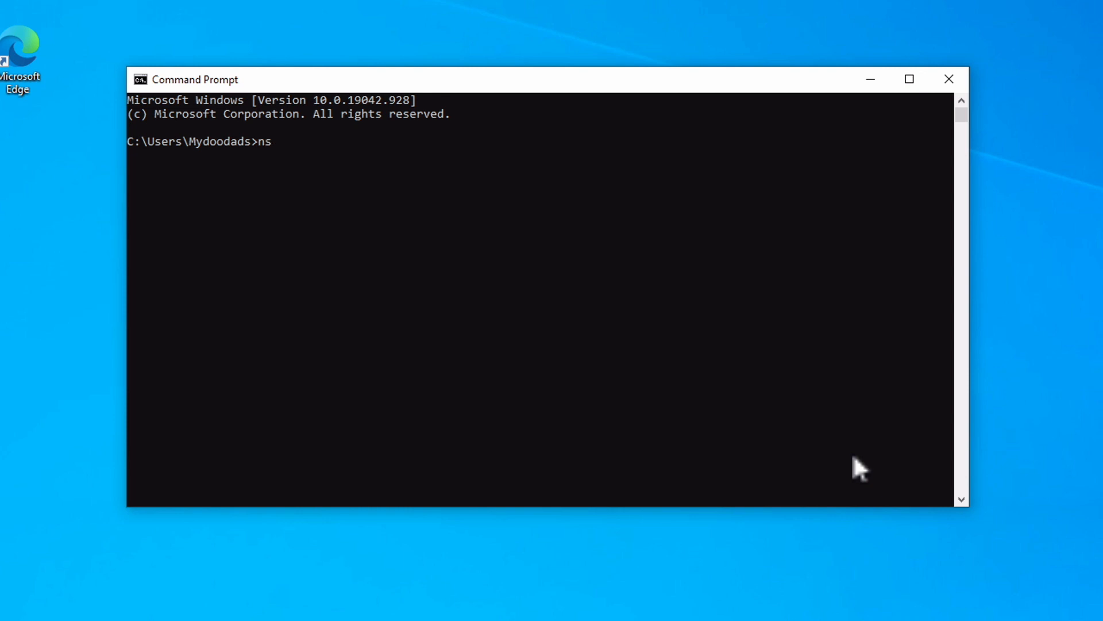
{"action": "type", "text": "lookup"}
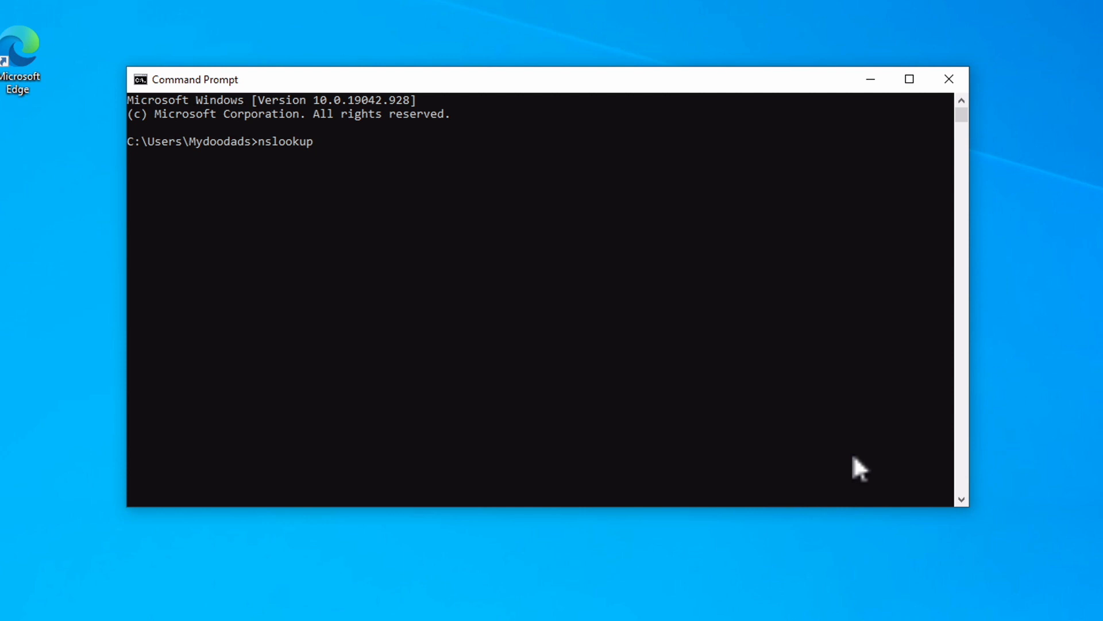
{"action": "type", "text": "myi"}
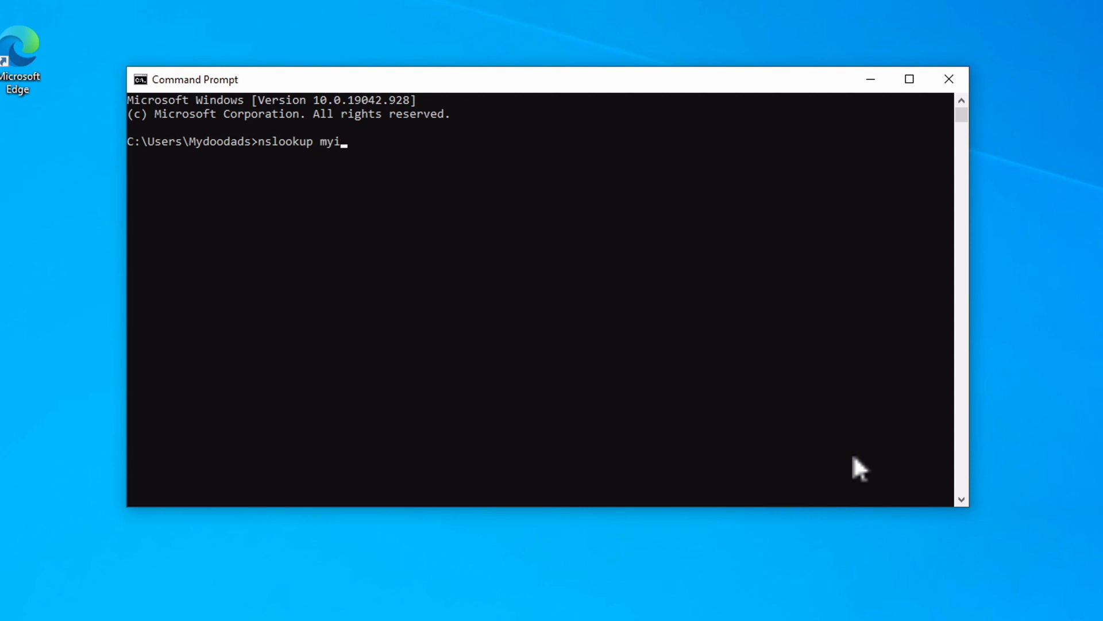
{"action": "type", "text": "p.opendns.com"}
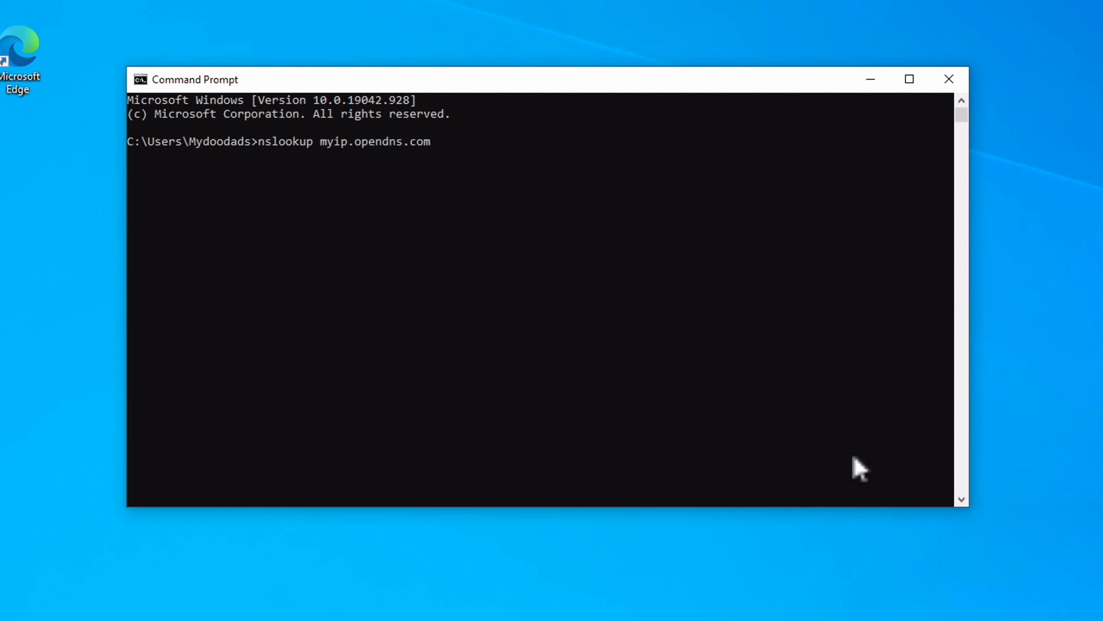
{"action": "type", "text": "resolver1"}
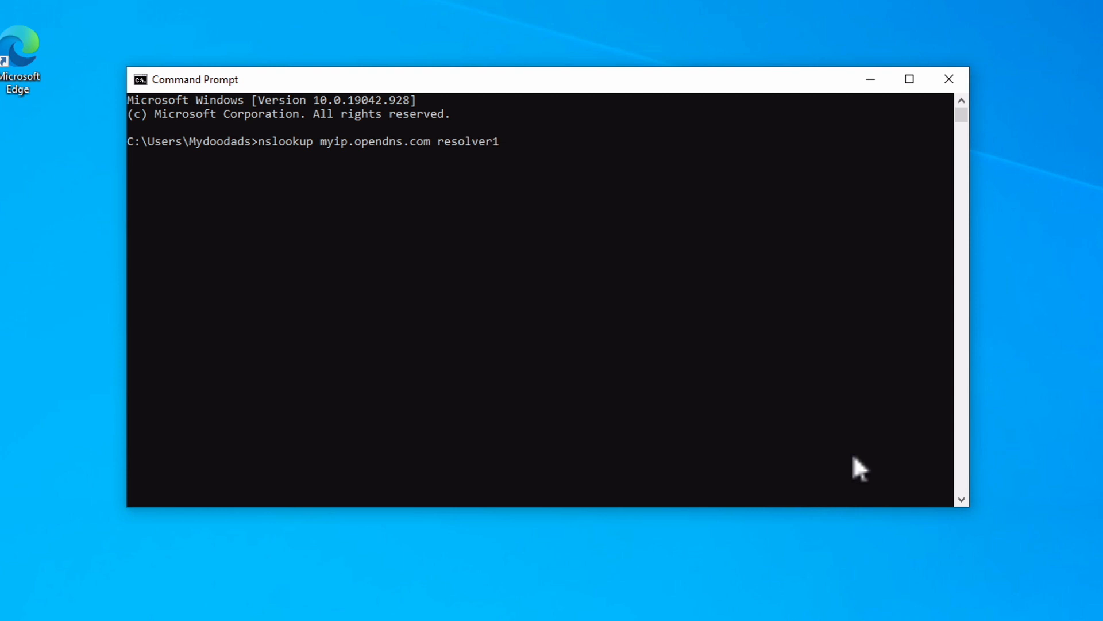
{"action": "type", "text": ".opendns"}
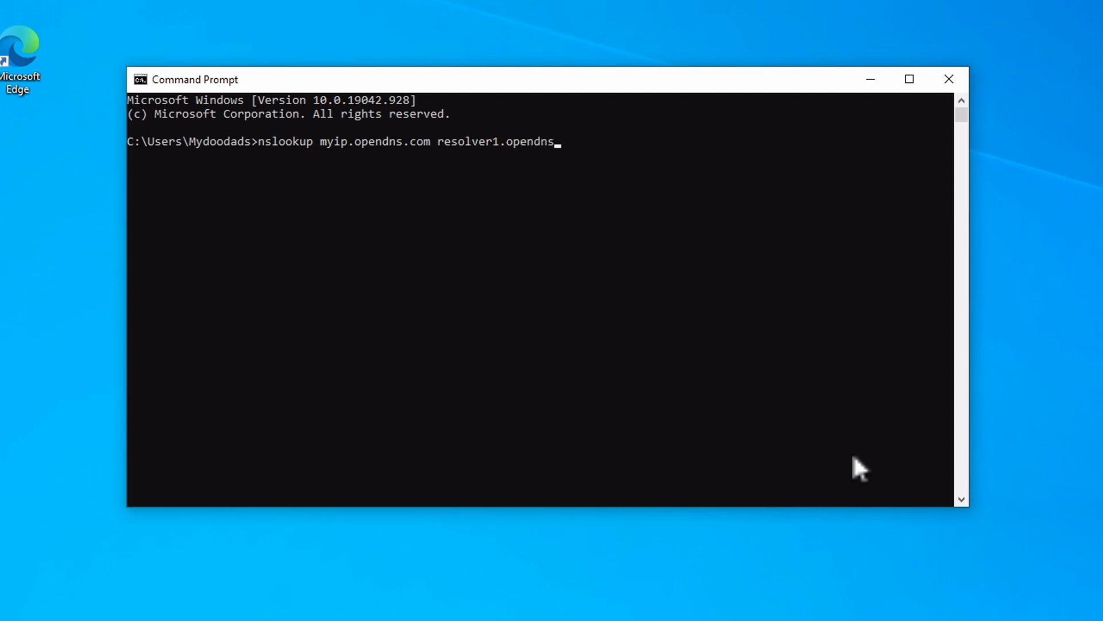
{"action": "type", "text": ".com"}
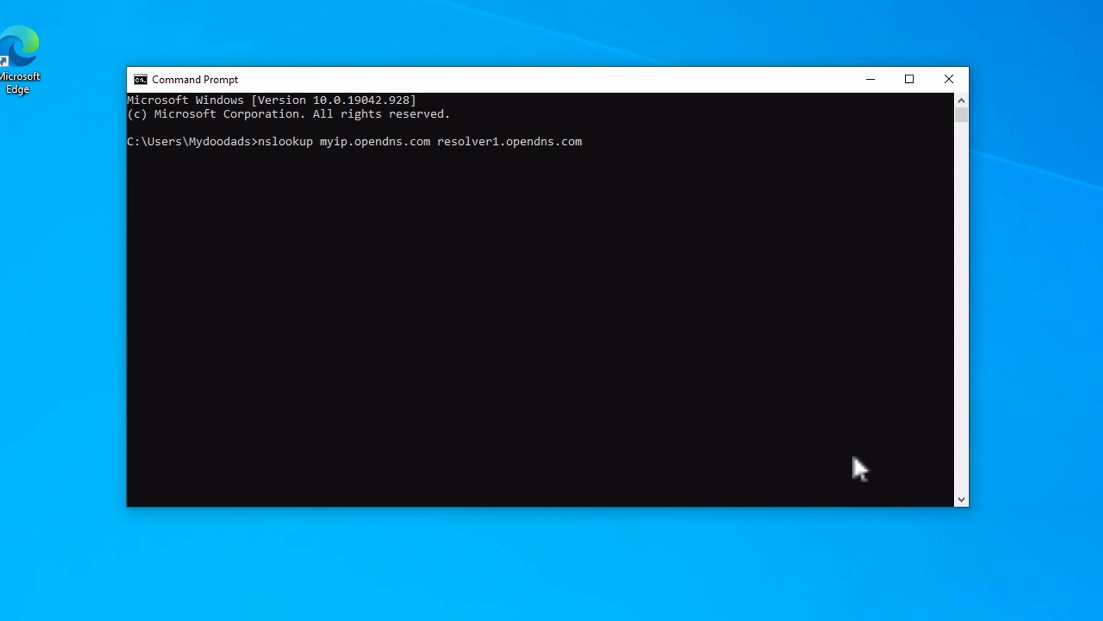
{"action": "key", "text": "Enter"}
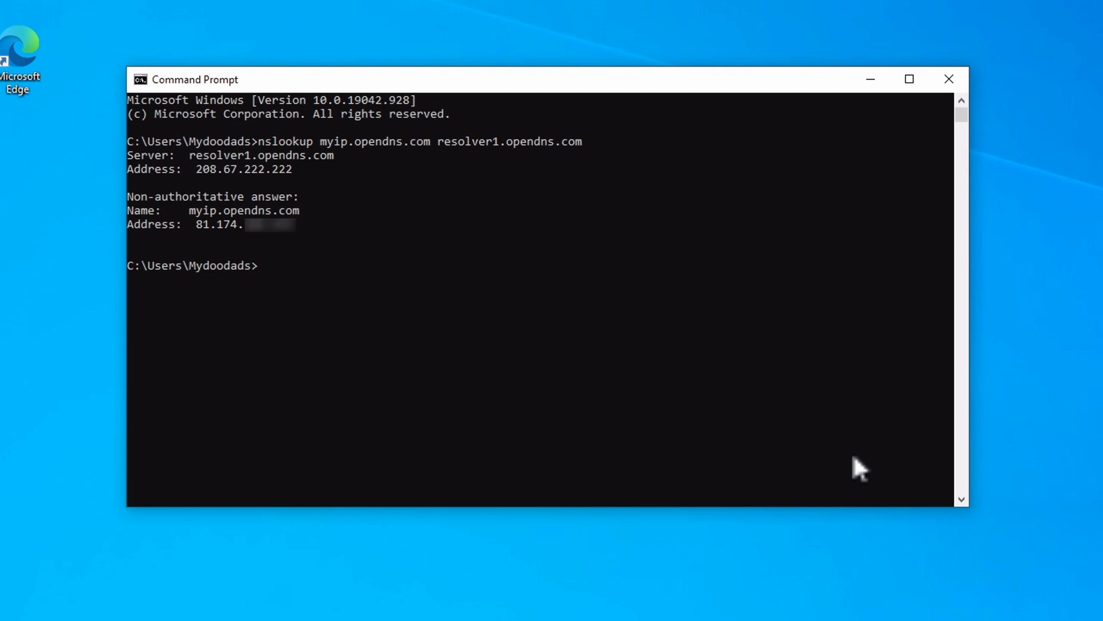
After the lookup returns the address, begin typing 'exit' at the new prompt.
{"action": "type", "text": "exi"}
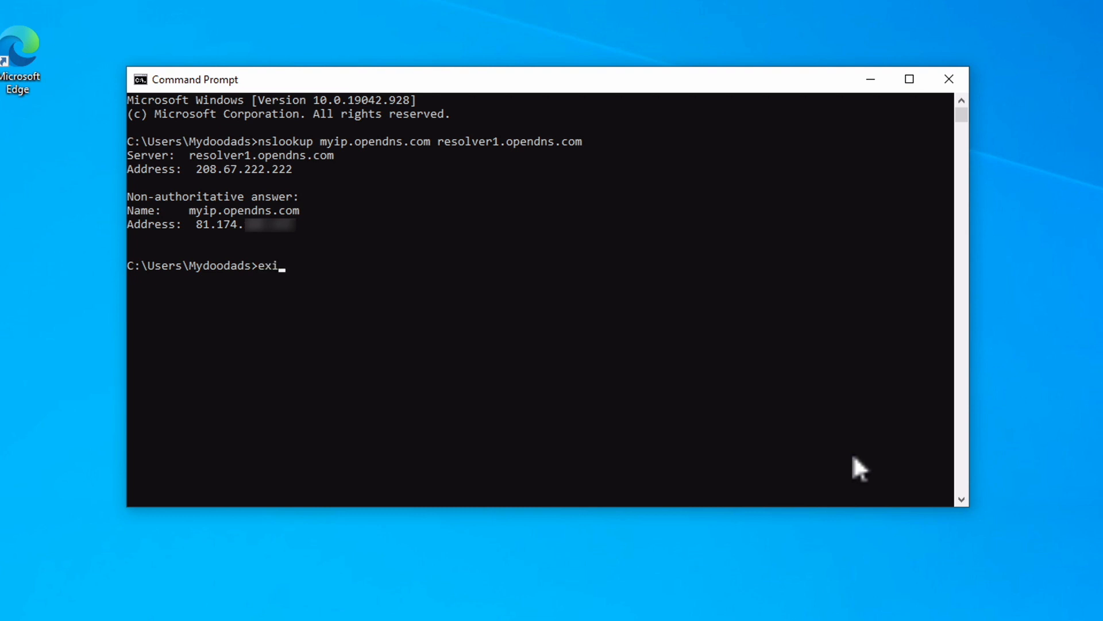